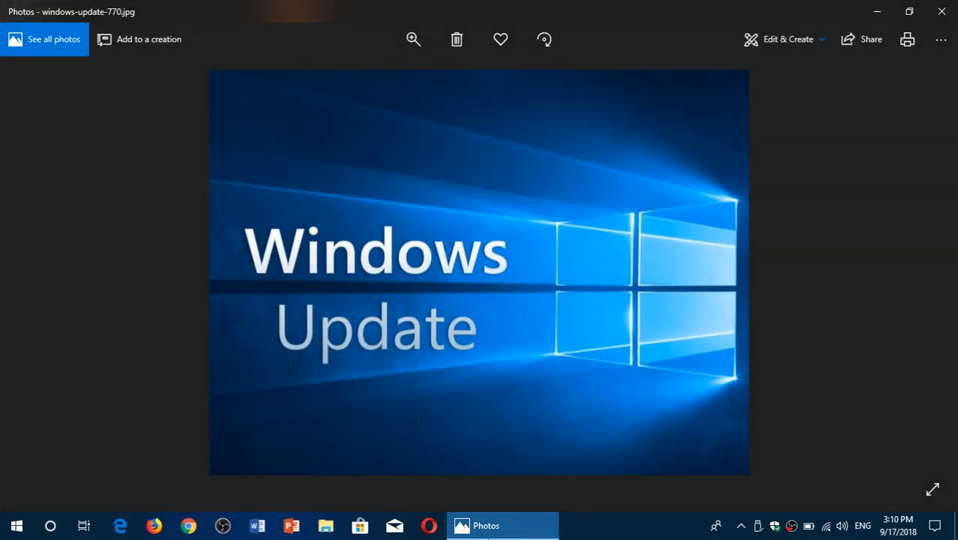
# Step: Leave the Windows Update image in Photos and bring up the installed apps list
pyautogui.click(932, 489)
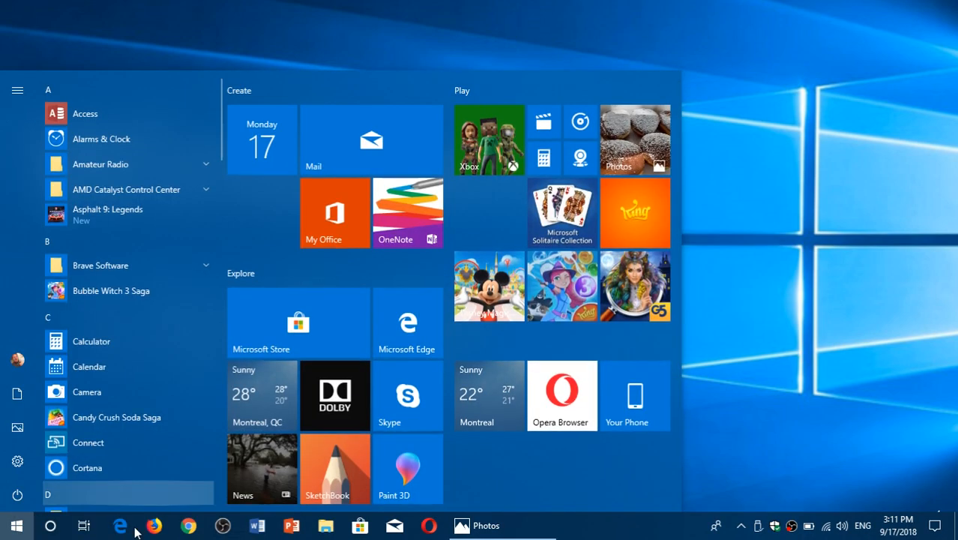
# Step: Search Cortana for 'winver' so the Run command shows as best match
pyautogui.click(51, 525)
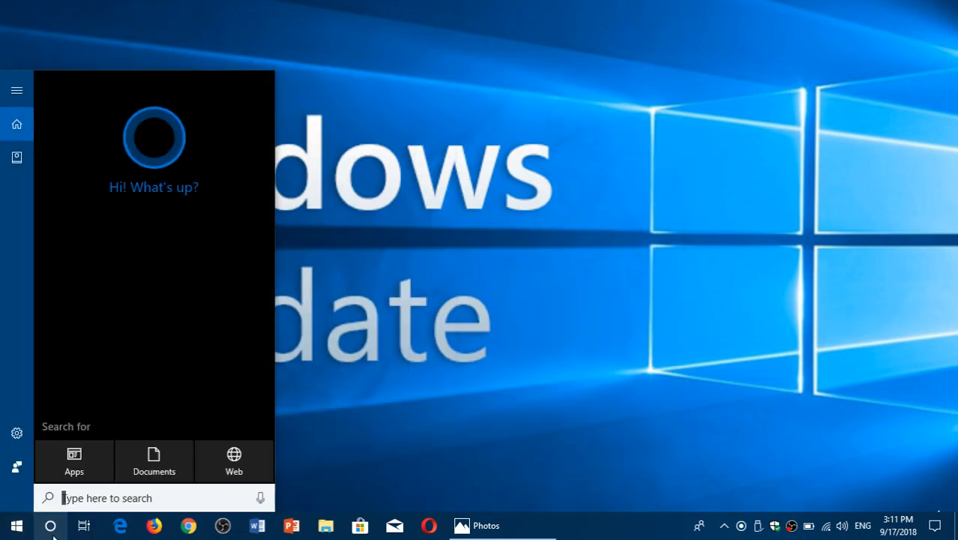
pyautogui.write('winver')
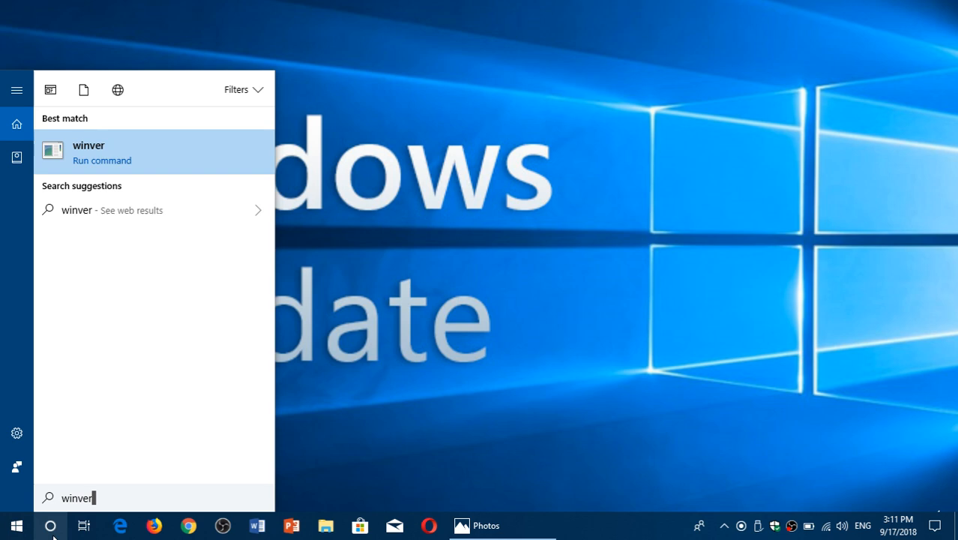
pyautogui.moveTo(144, 162)
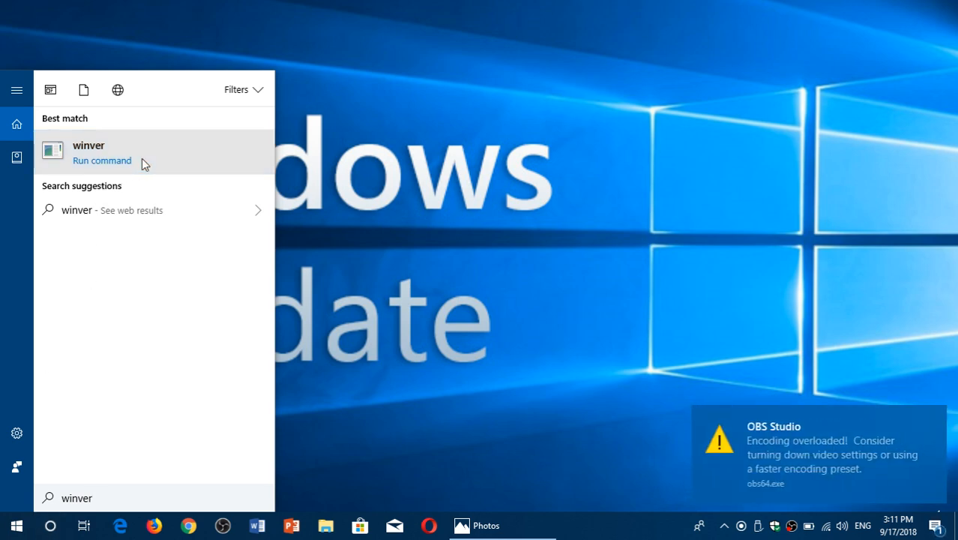